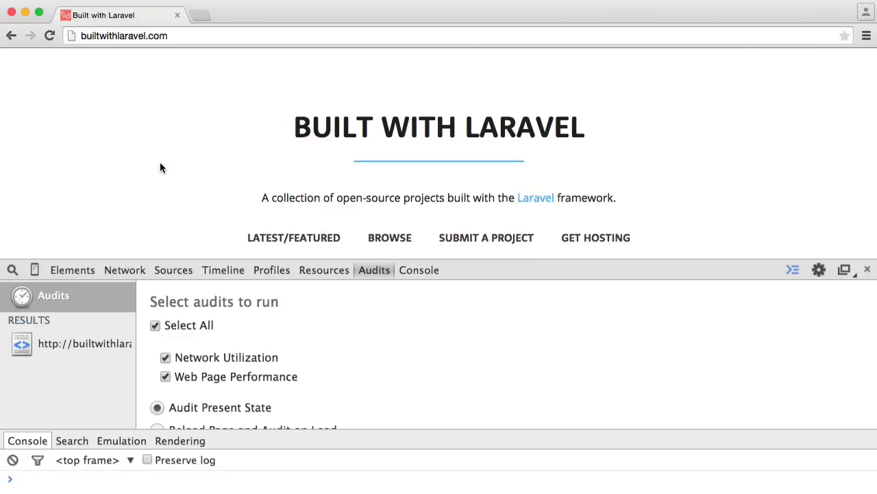
mouse_move(374, 274)
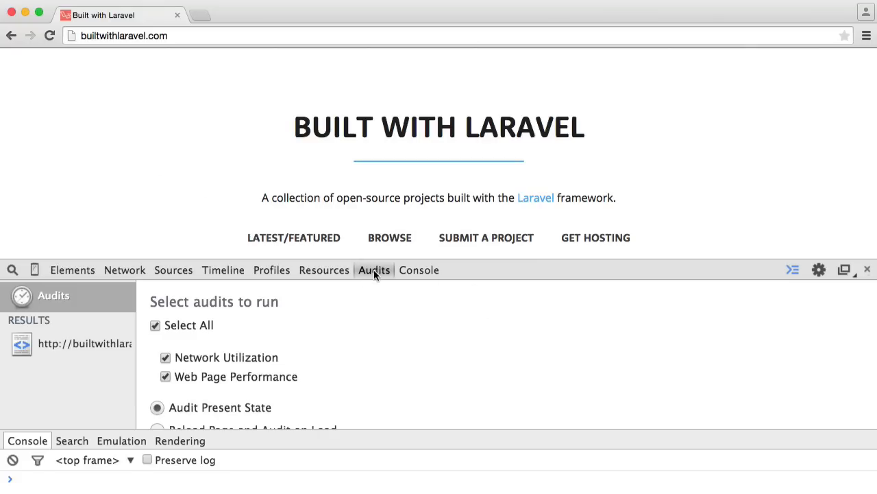
mouse_move(316, 320)
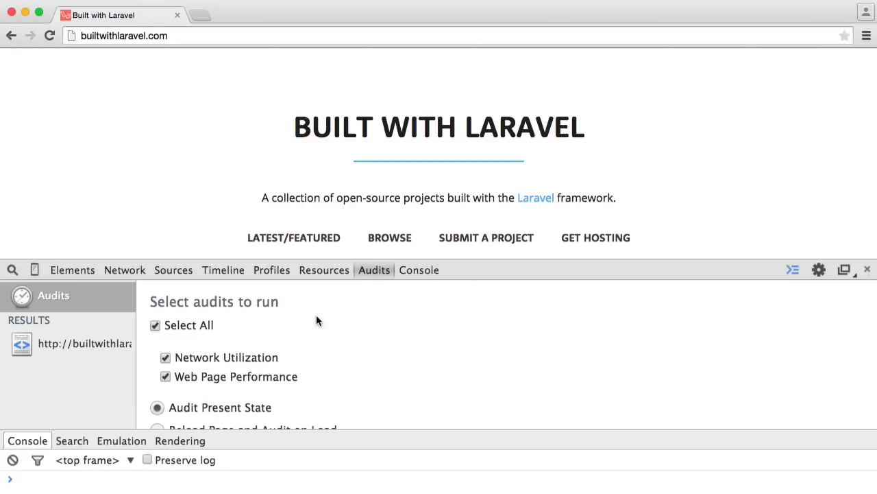
Choose 'Reload Page and Audit on Load' and run the audit on builtwithlaravel.com.
scroll(down, 3)
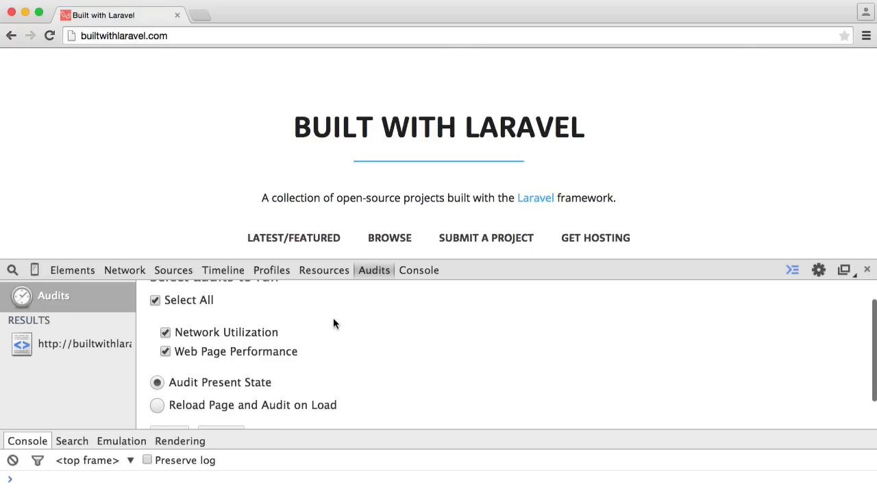
mouse_move(221, 336)
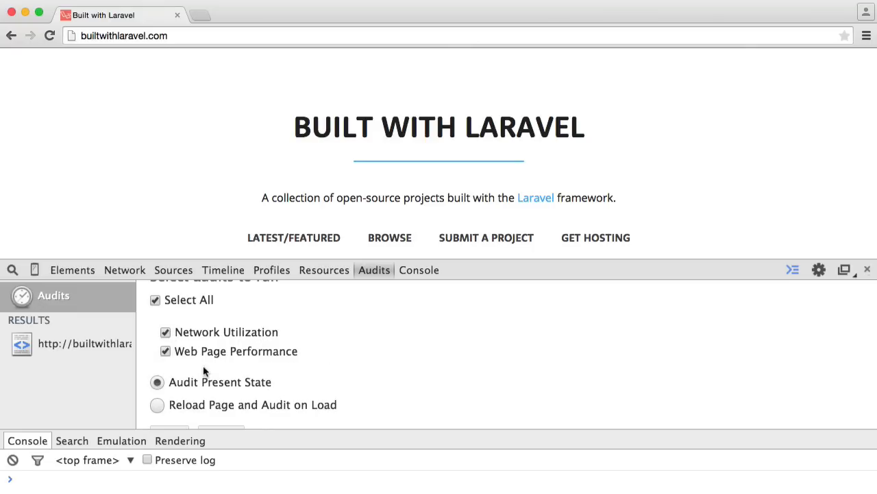
mouse_move(220, 342)
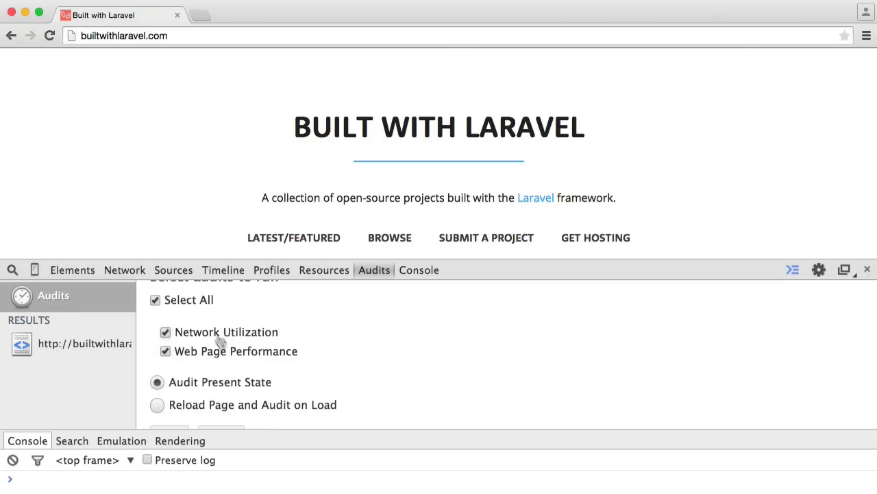
mouse_move(302, 353)
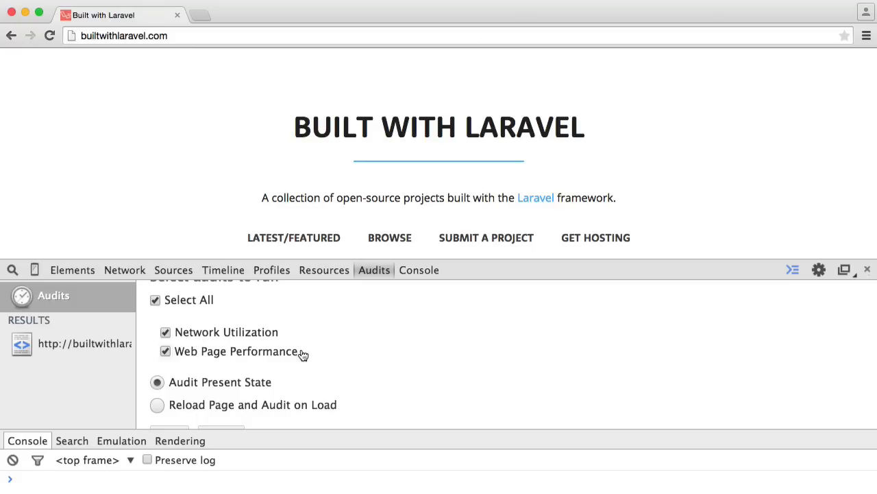
scroll(down, 3)
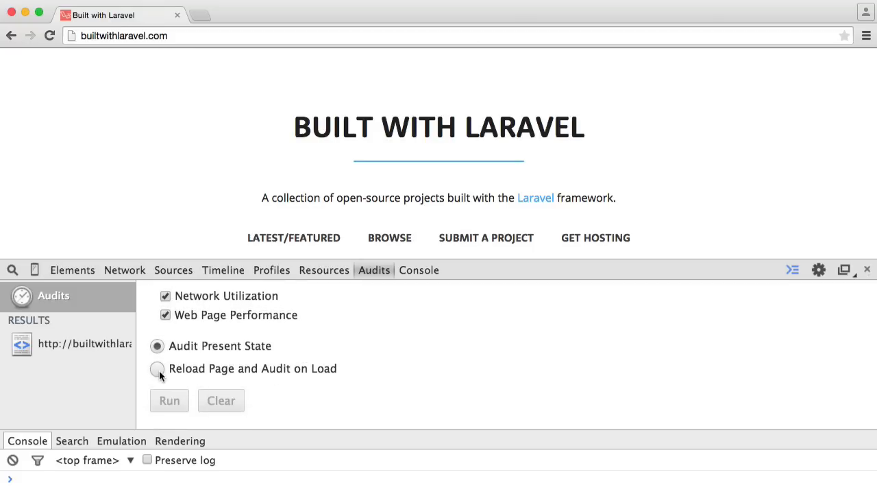
click(157, 368)
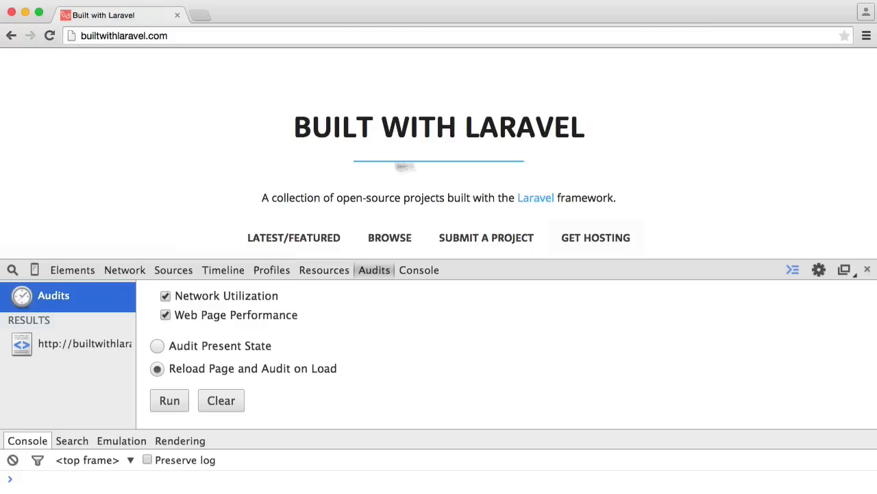
mouse_move(431, 281)
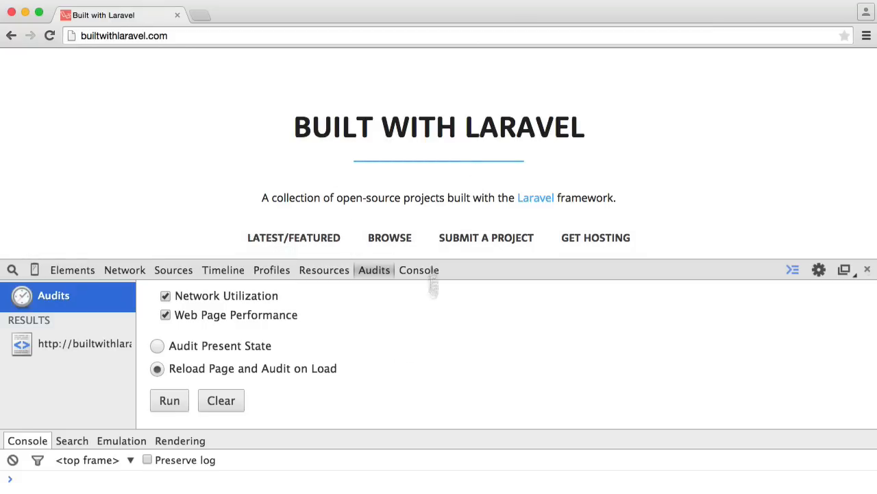
mouse_move(266, 179)
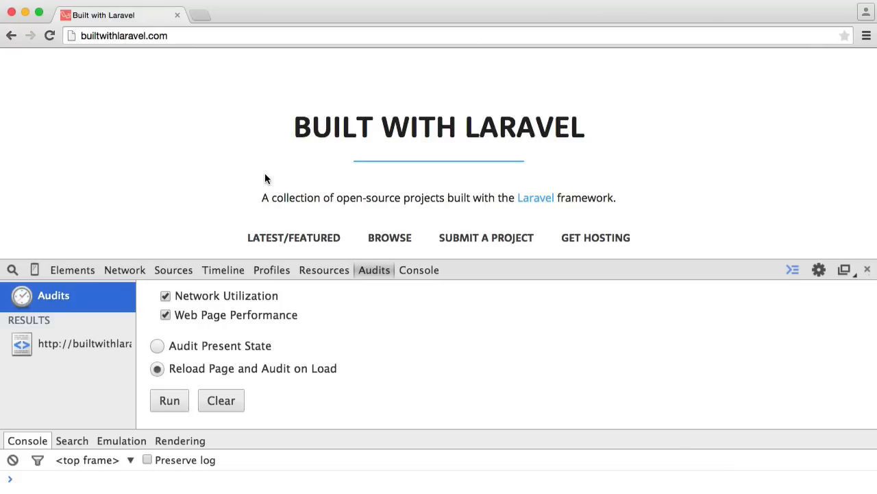
click(168, 400)
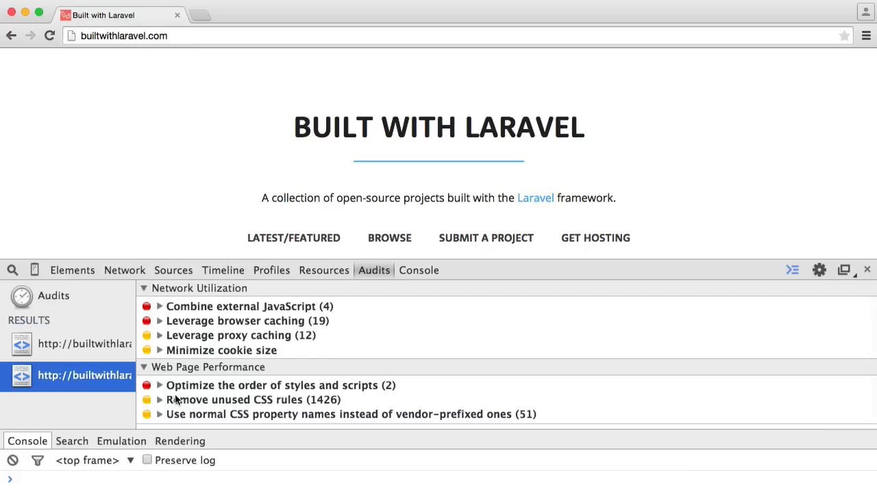
mouse_move(184, 302)
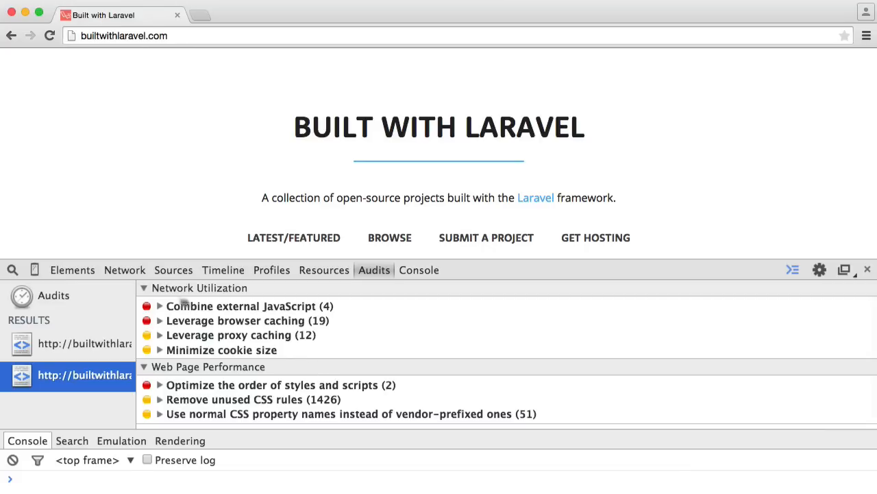
mouse_move(261, 343)
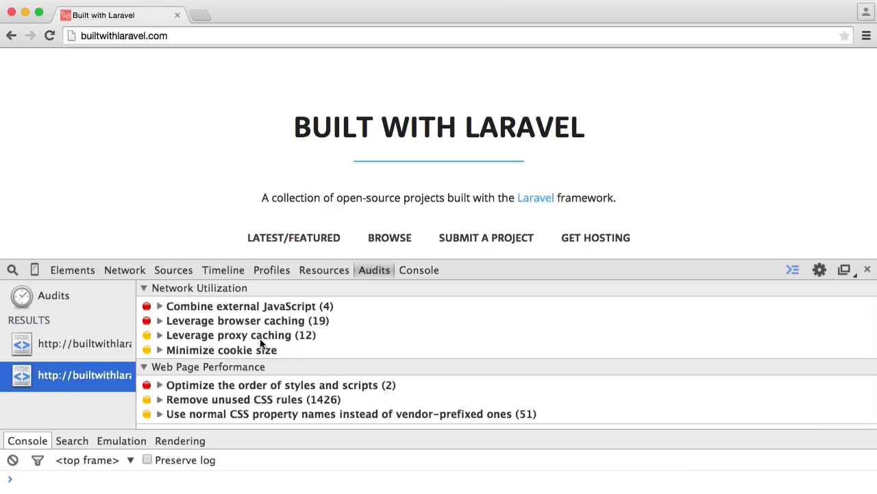
mouse_move(255, 292)
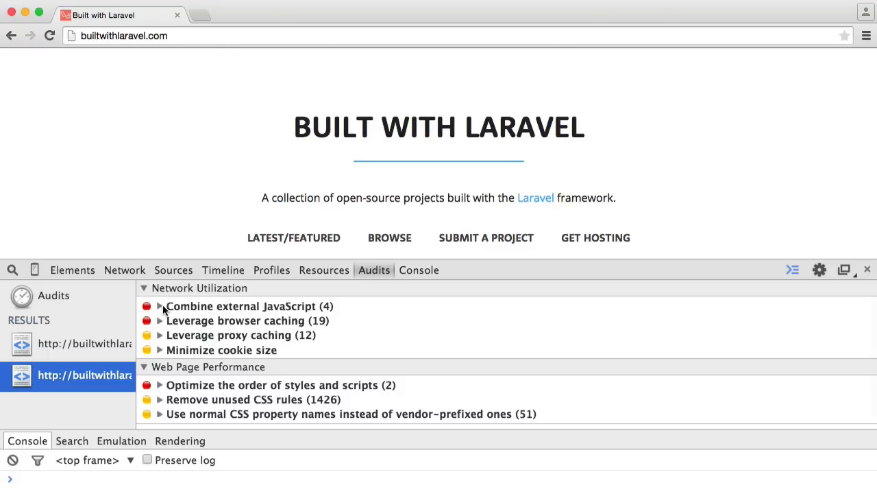
mouse_move(298, 310)
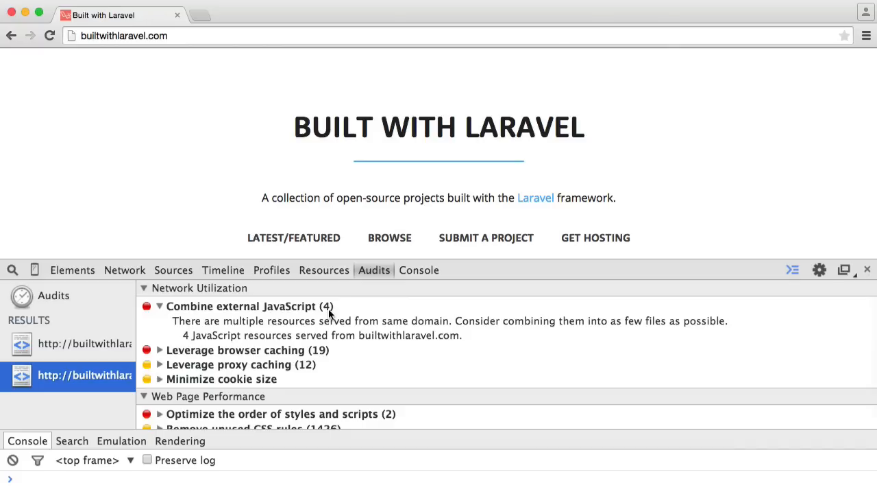
Collapse Combine external JavaScript, then open and close the Leverage browser caching details.
click(159, 306)
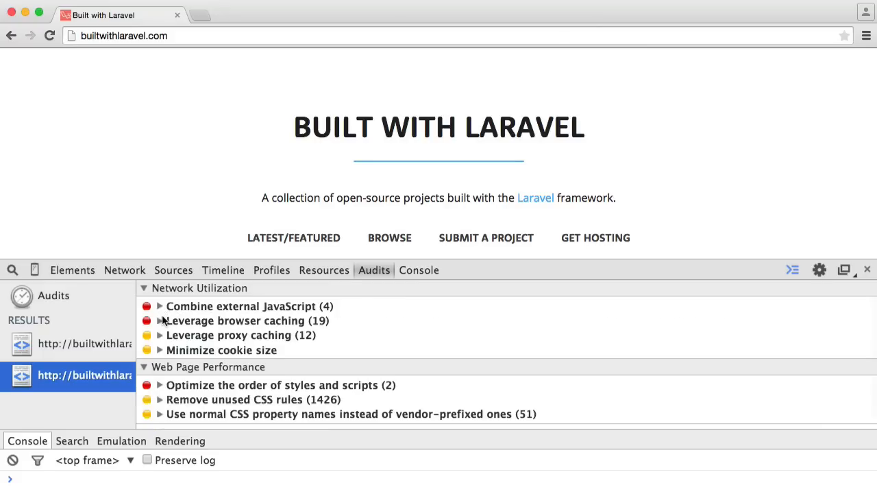
click(159, 320)
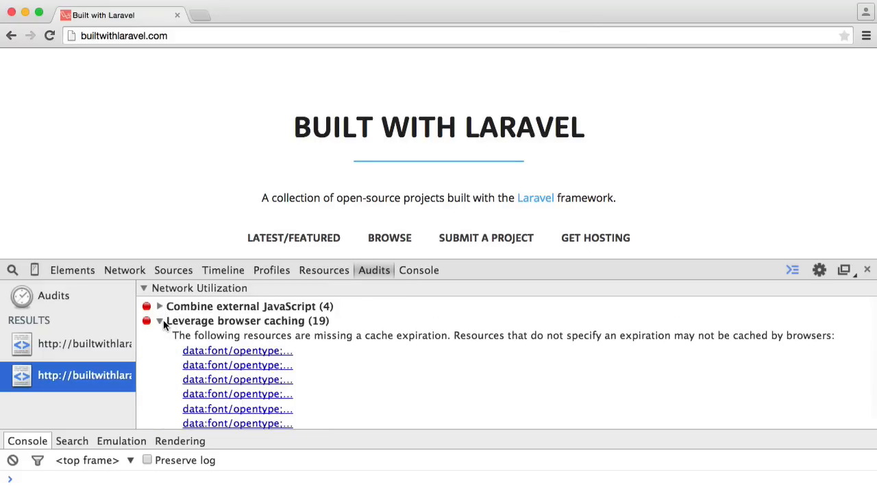
click(159, 320)
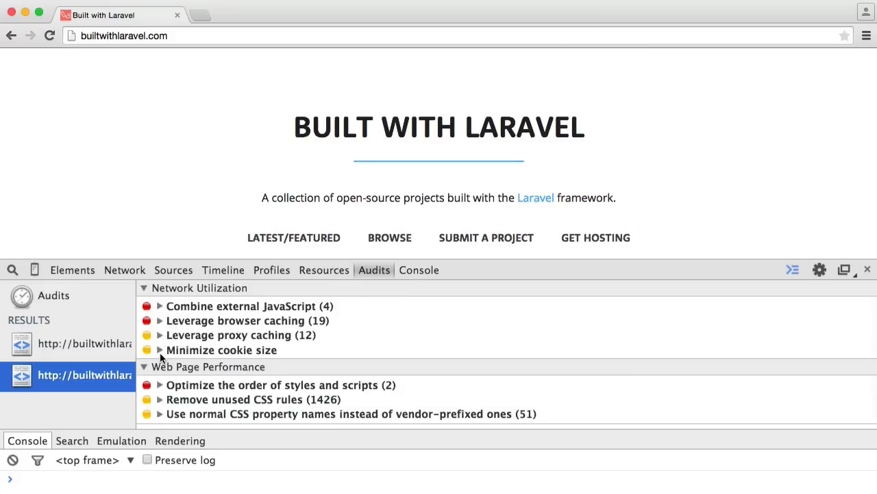
mouse_move(279, 357)
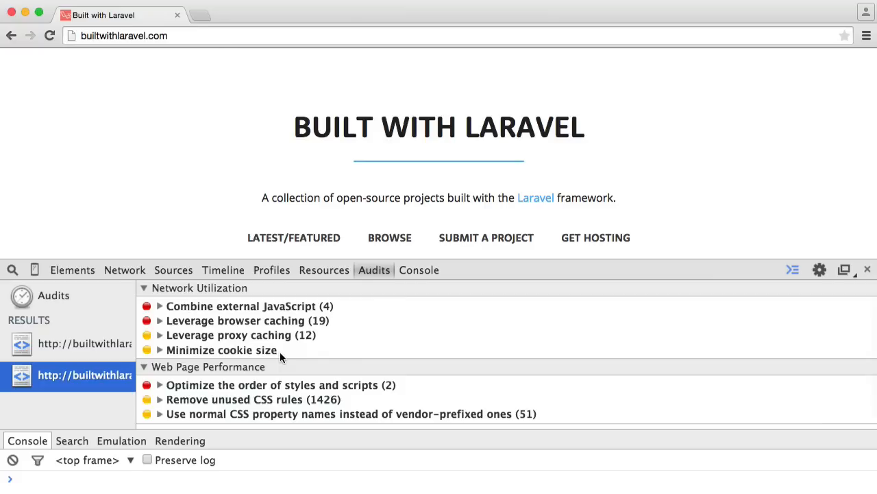
mouse_move(336, 261)
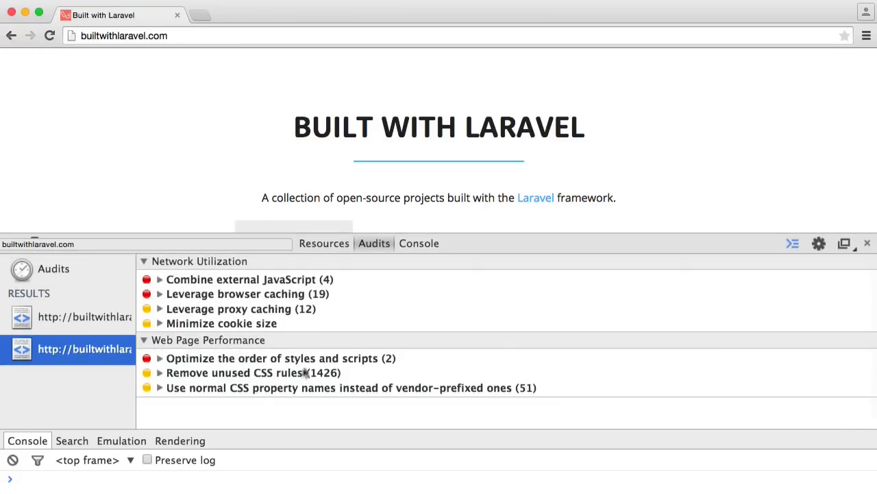
mouse_move(236, 343)
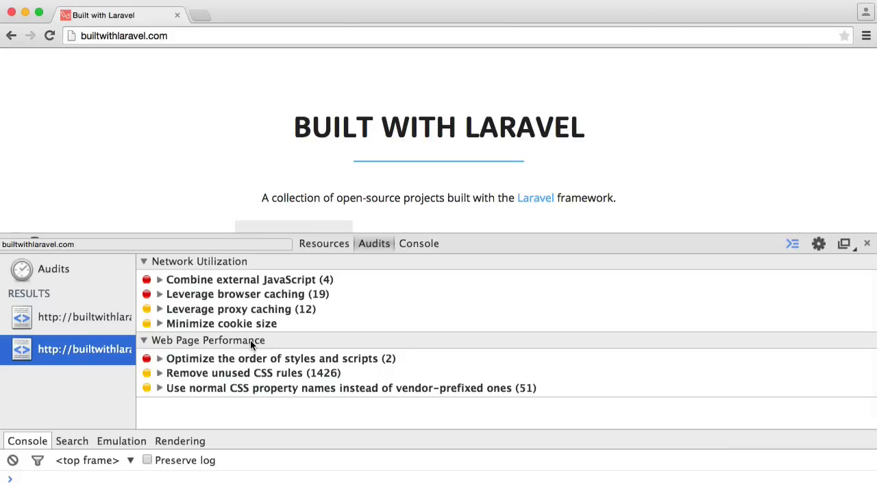
mouse_move(163, 364)
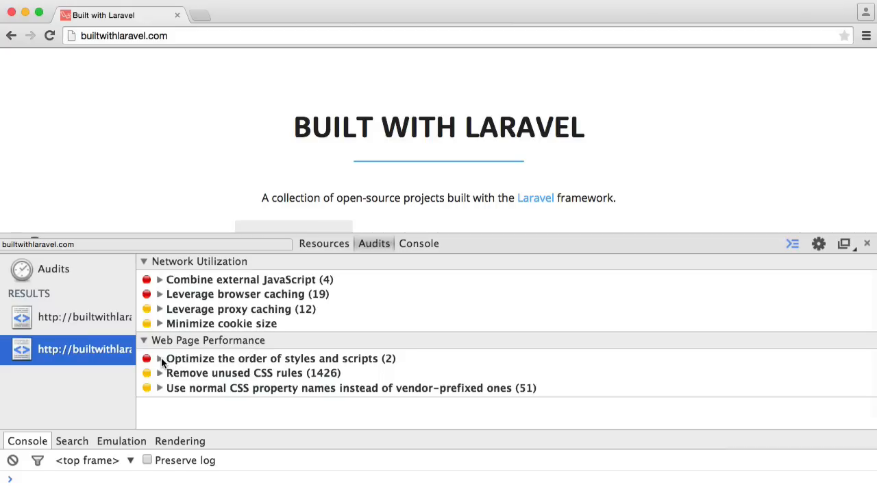
Open and close Optimize the order of styles and scripts, then expand Remove unused CSS rules.
click(159, 358)
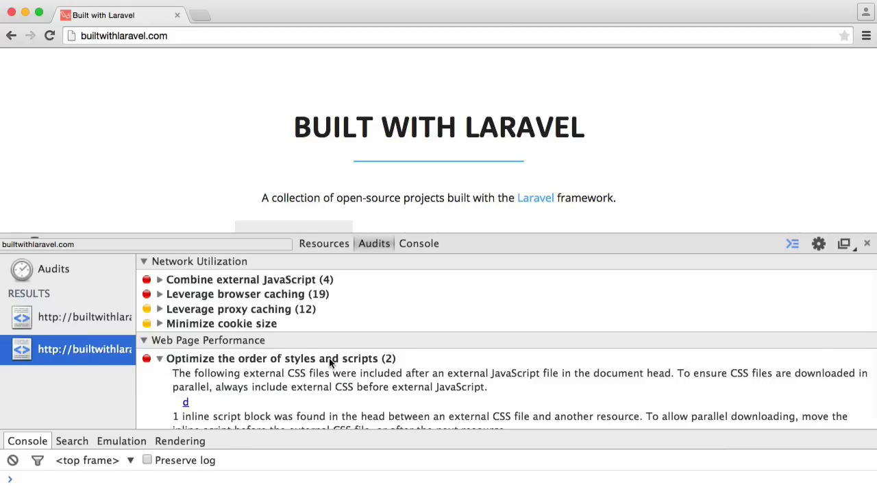
scroll(down, 3)
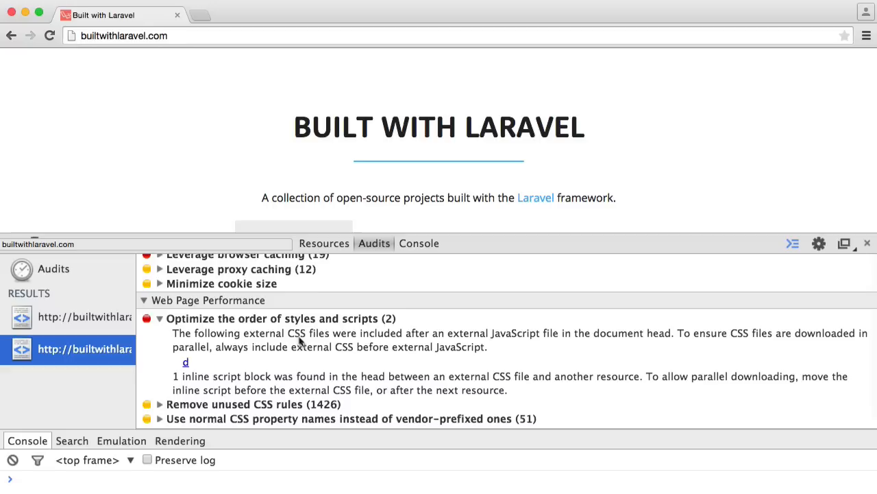
click(159, 318)
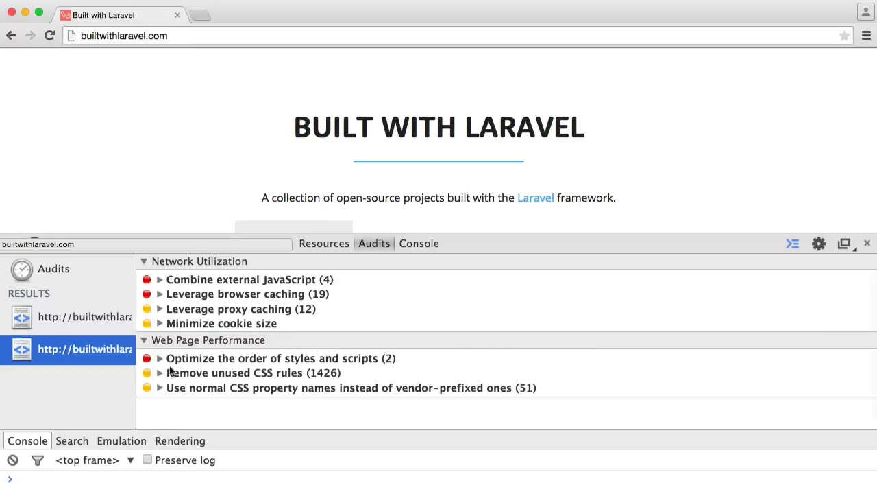
click(159, 372)
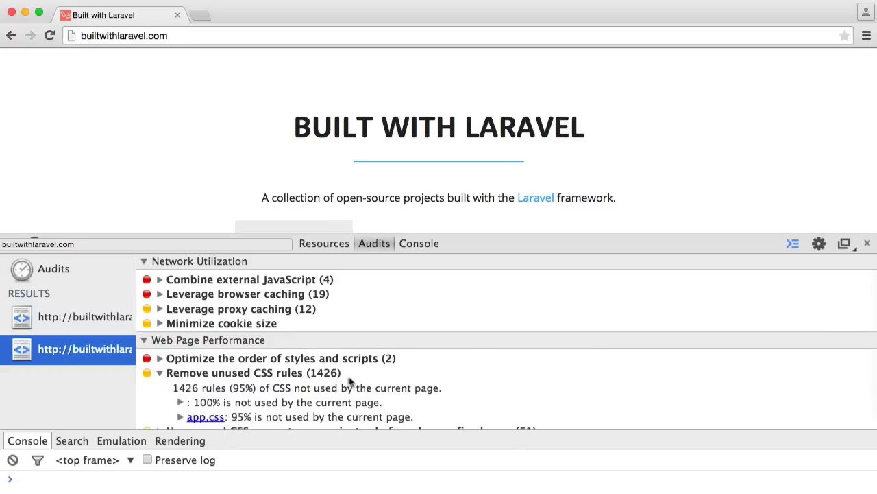
scroll(up, 3)
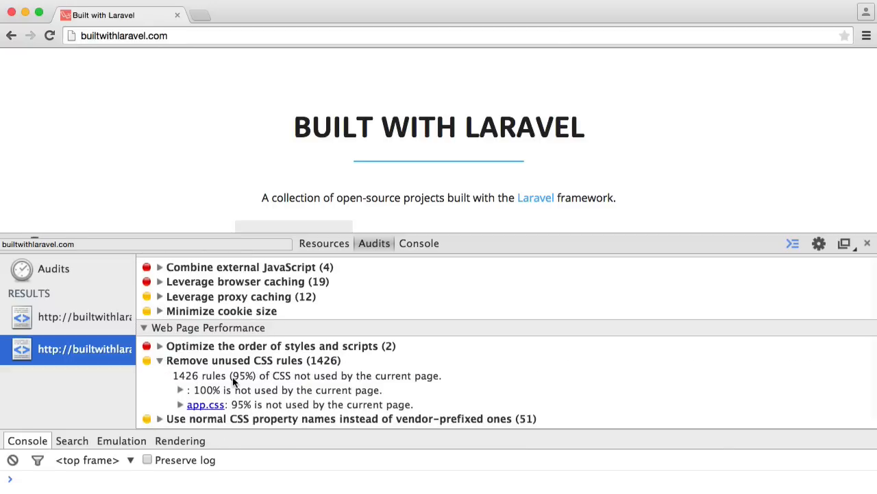
mouse_move(292, 394)
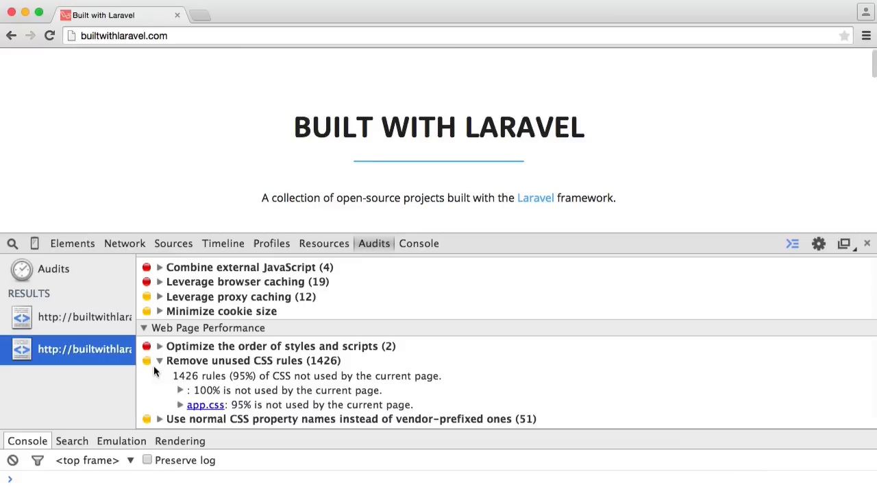
Collapse Remove unused CSS rules, then open and close the vendor-prefixed CSS property names finding.
click(159, 359)
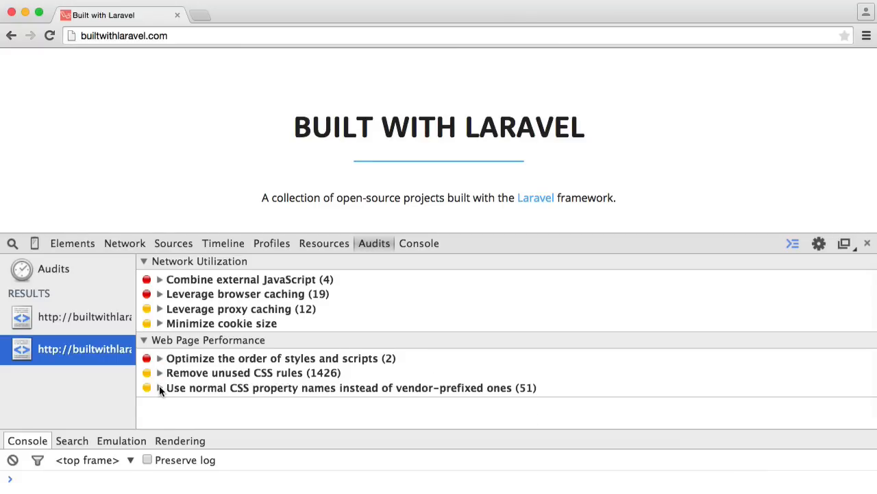
click(159, 388)
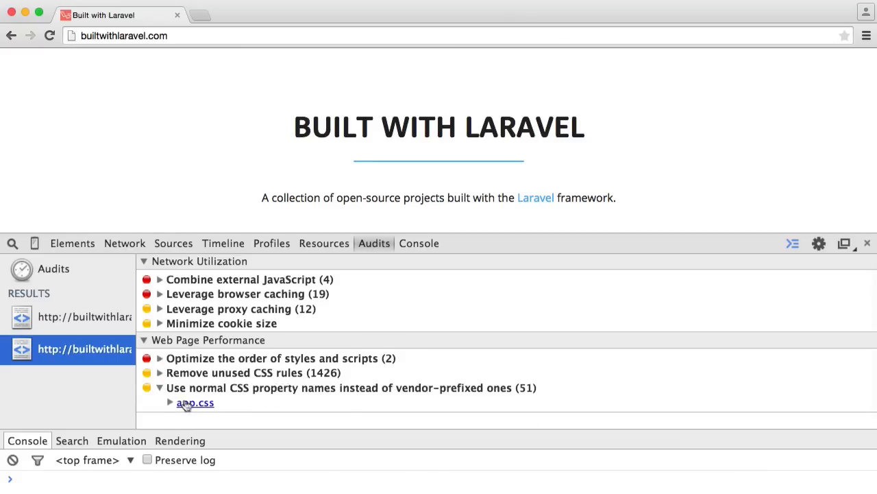
click(159, 387)
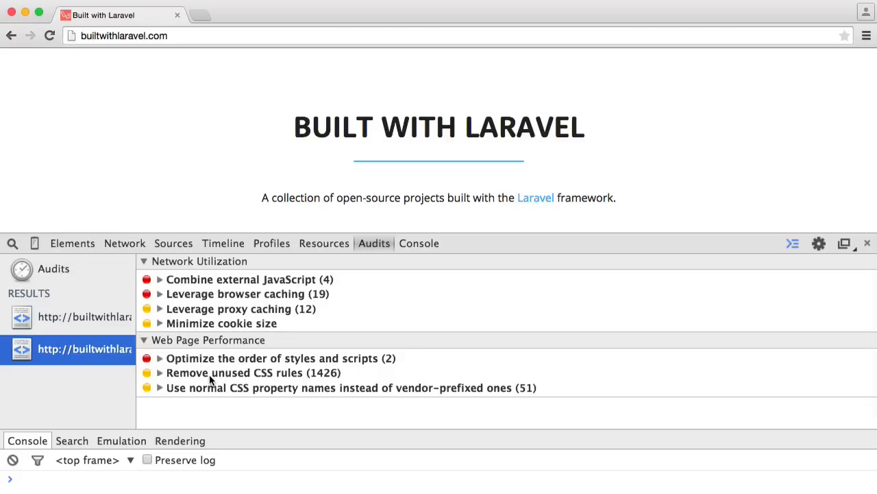
mouse_move(183, 165)
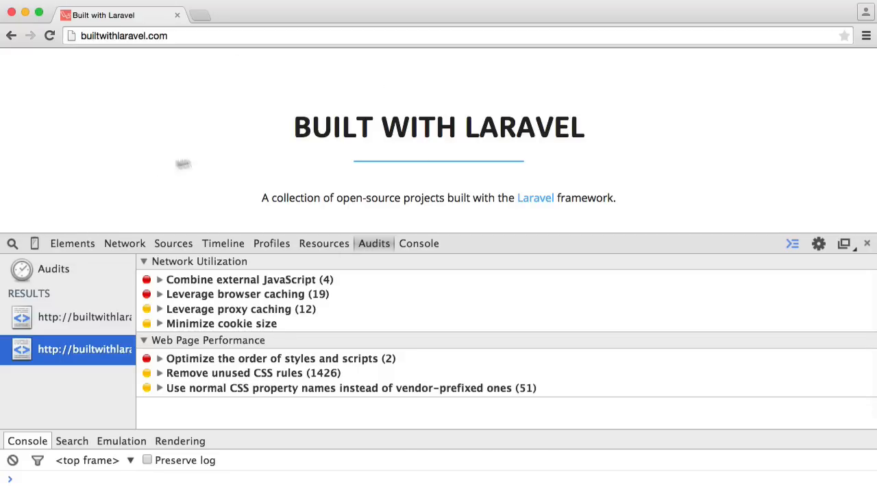
mouse_move(215, 107)
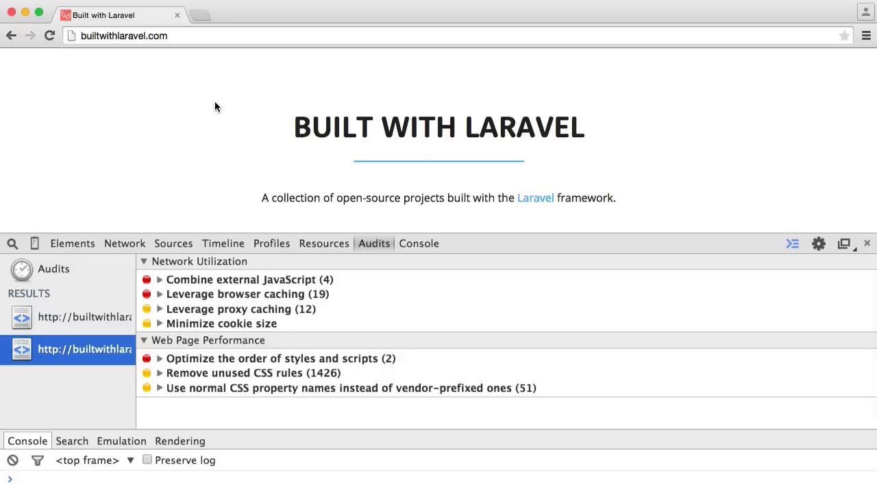
mouse_move(374, 243)
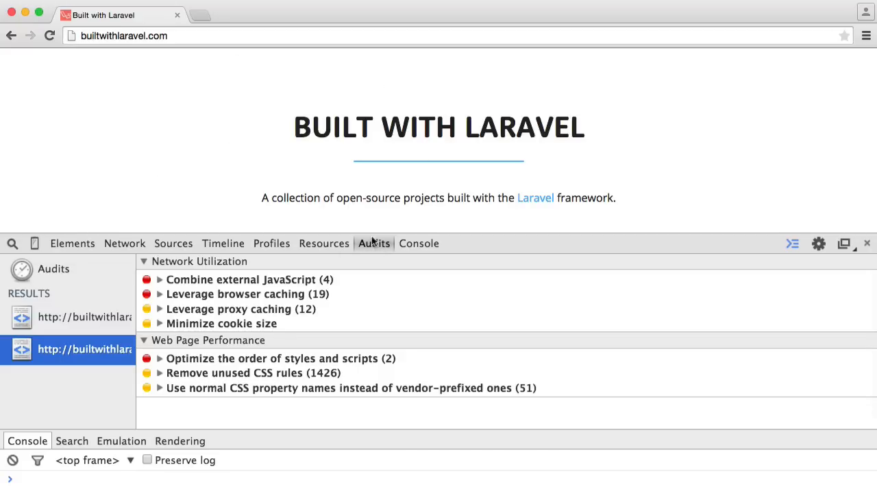